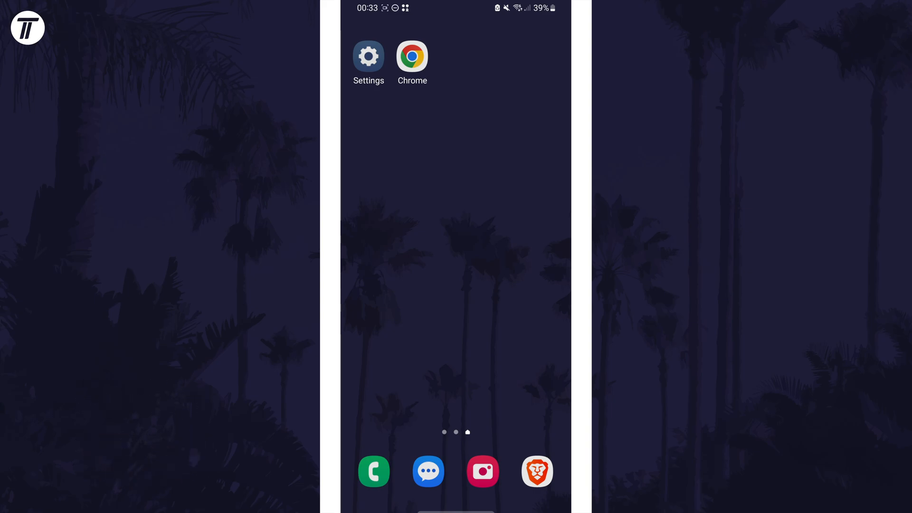
# - Launch the Camera app from the home screen dock into Photo mode
pyautogui.click(482, 471)
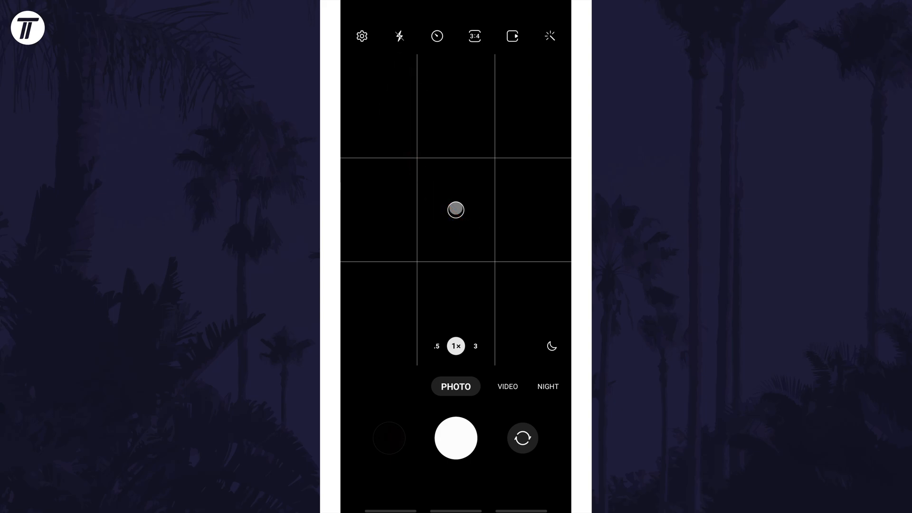
# - Set the flash to On (lightning) from the top-bar flash options and return to the viewfinder
pyautogui.click(399, 36)
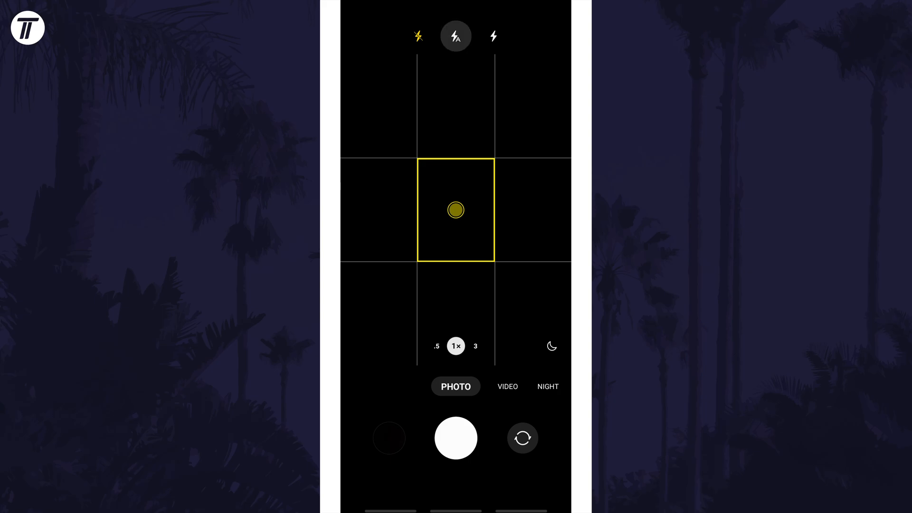
pyautogui.click(493, 36)
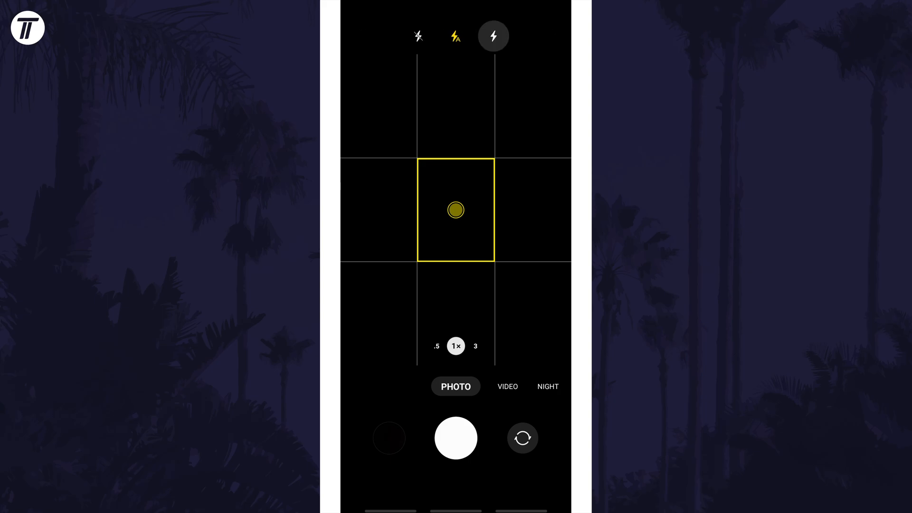
pyautogui.click(493, 37)
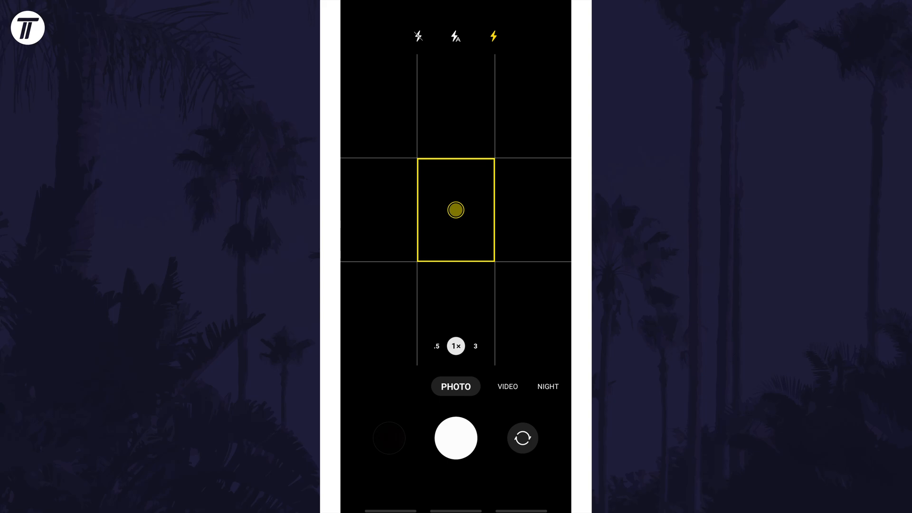
pyautogui.click(454, 210)
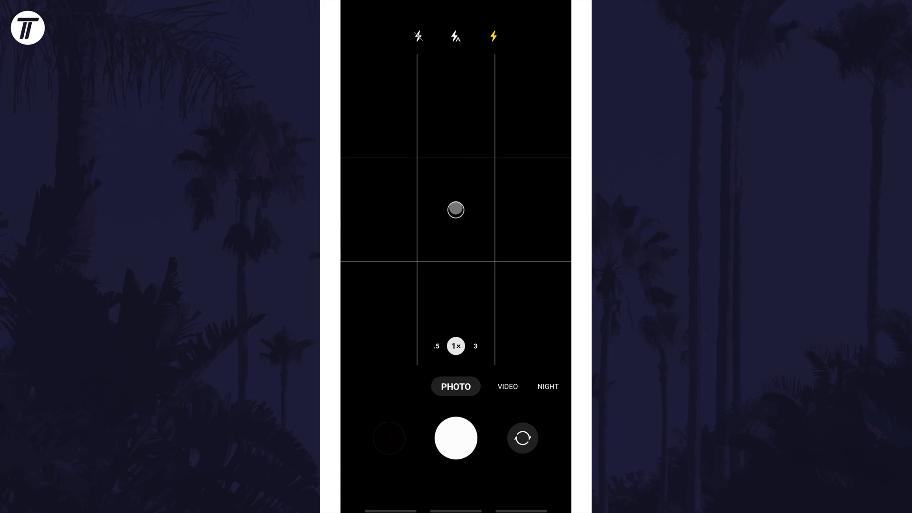
pyautogui.click(455, 210)
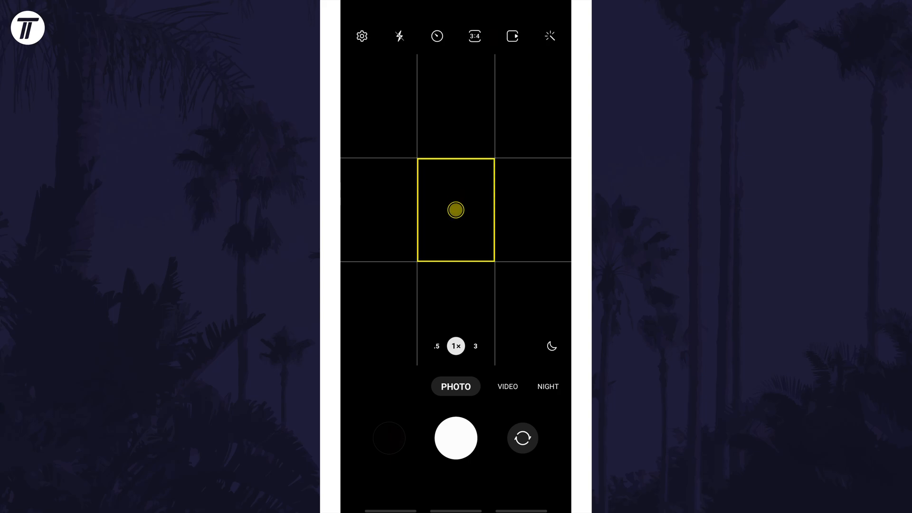
# - Switch to VIDEO mode and check the flash control in its top toolbar
pyautogui.click(506, 387)
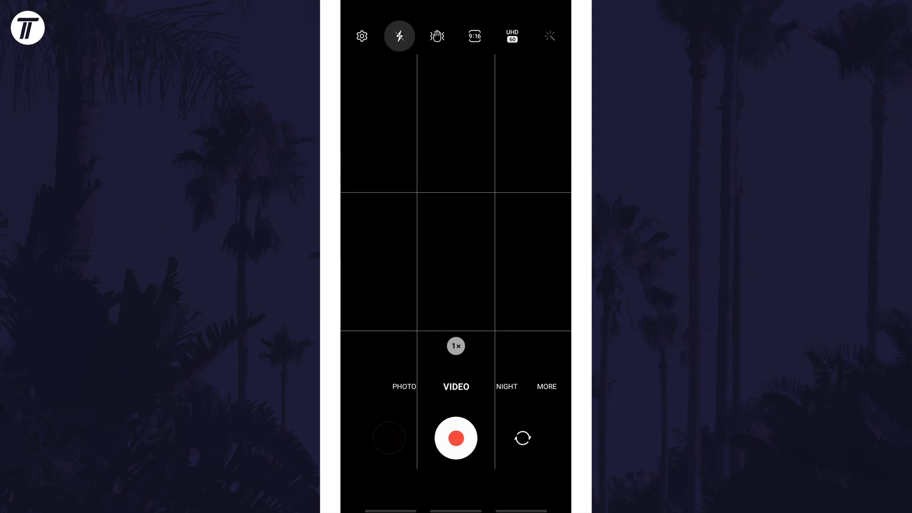
pyautogui.click(399, 35)
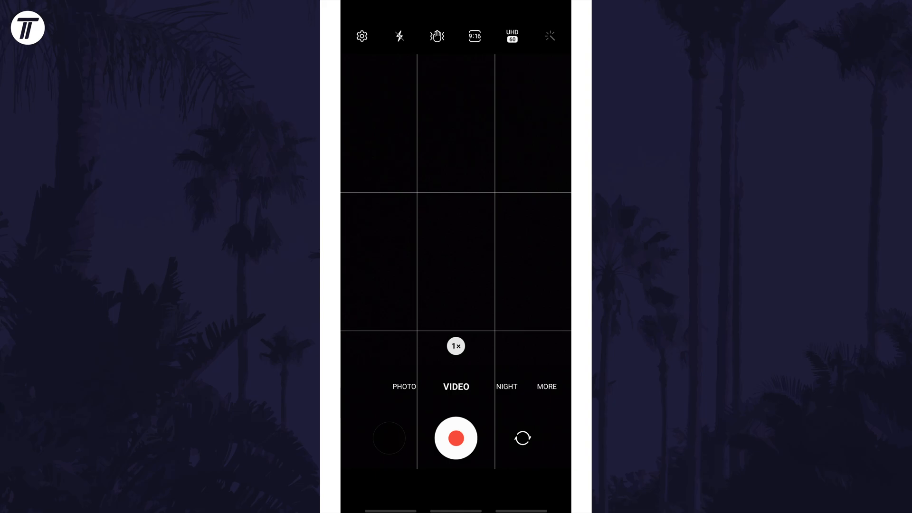
pyautogui.click(403, 386)
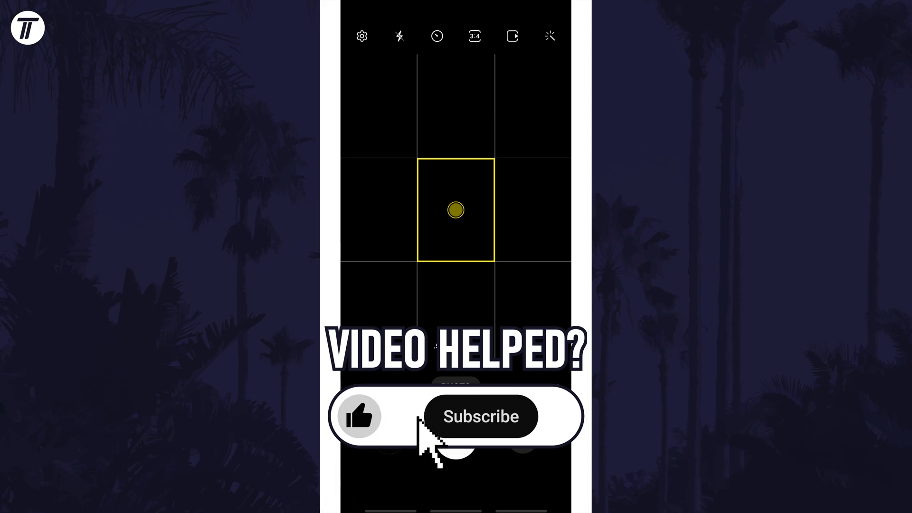
# - Return to PHOTO mode from the mode strip
pyautogui.click(481, 416)
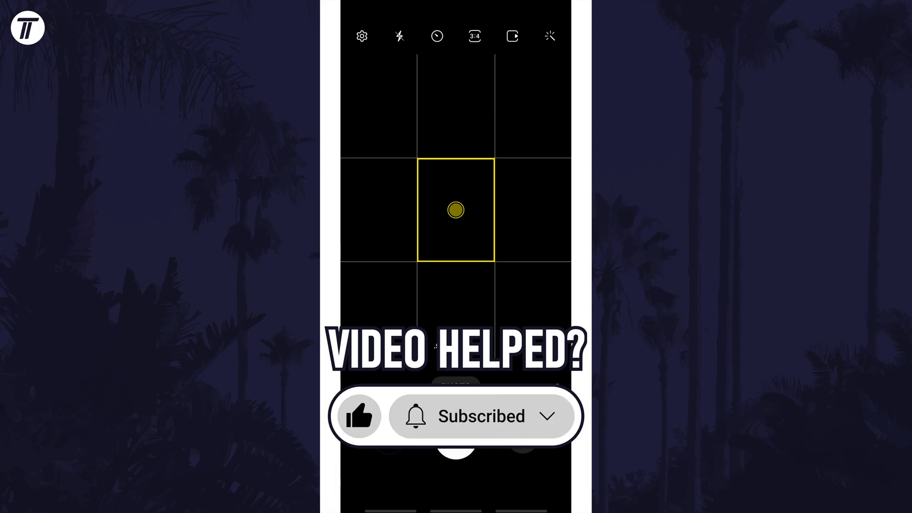